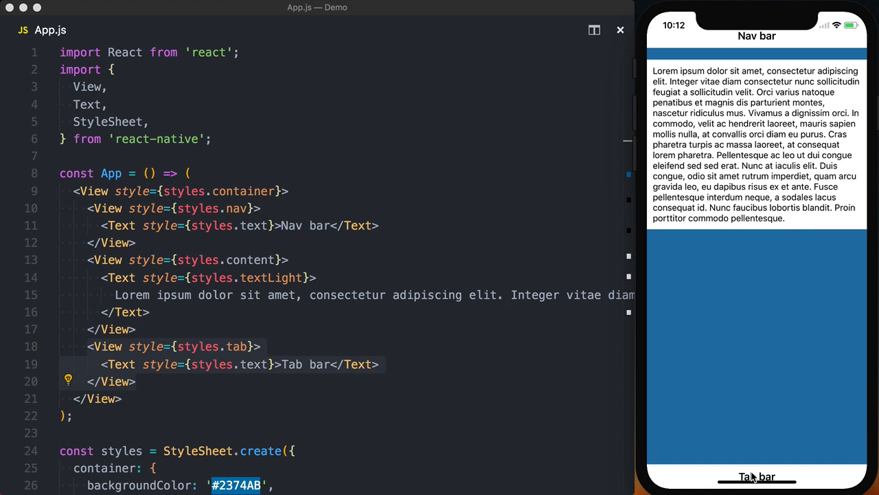
{"action": "mouse_move", "coordinate": [728, 245]}
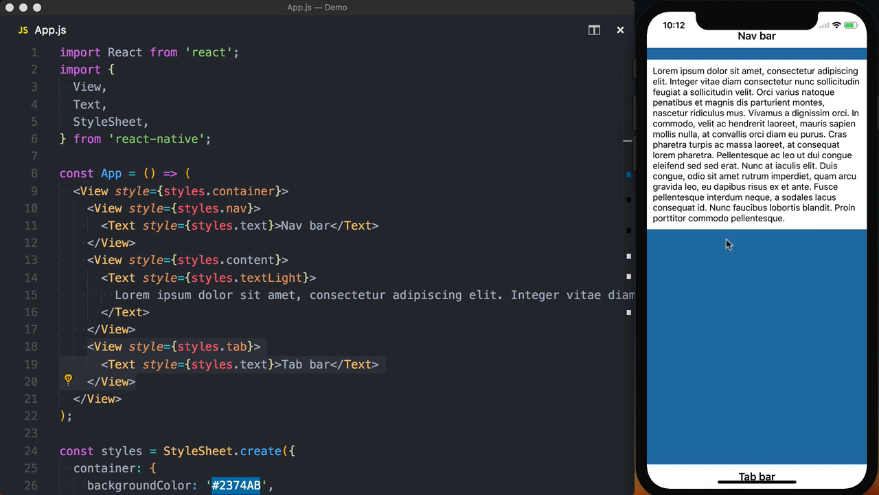
{"action": "mouse_move", "coordinate": [756, 39]}
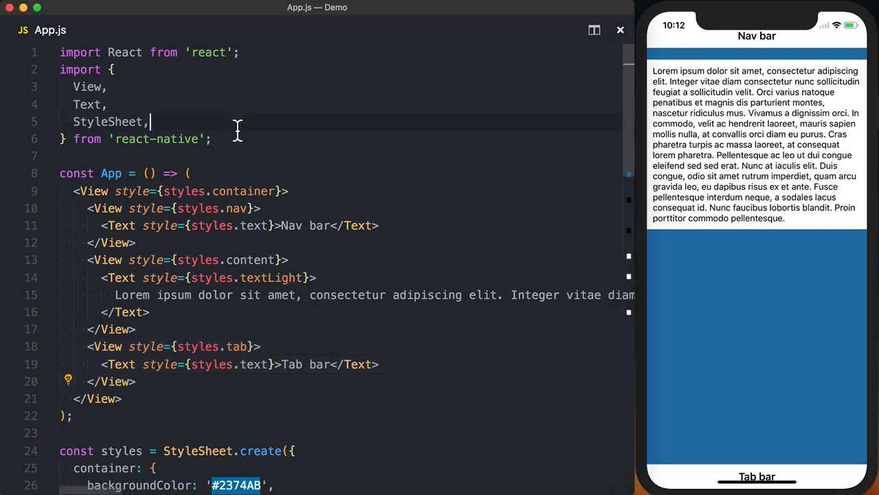
{"action": "type", "text": "SafeArea"}
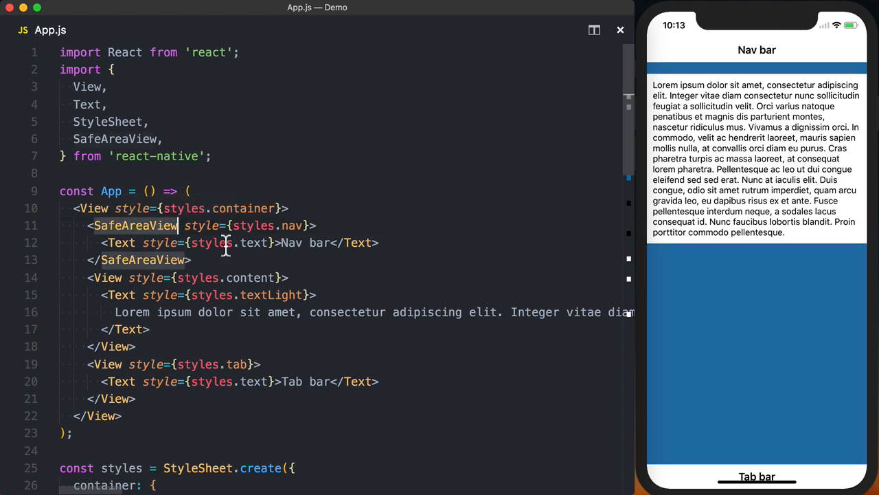
{"action": "mouse_move", "coordinate": [726, 48]}
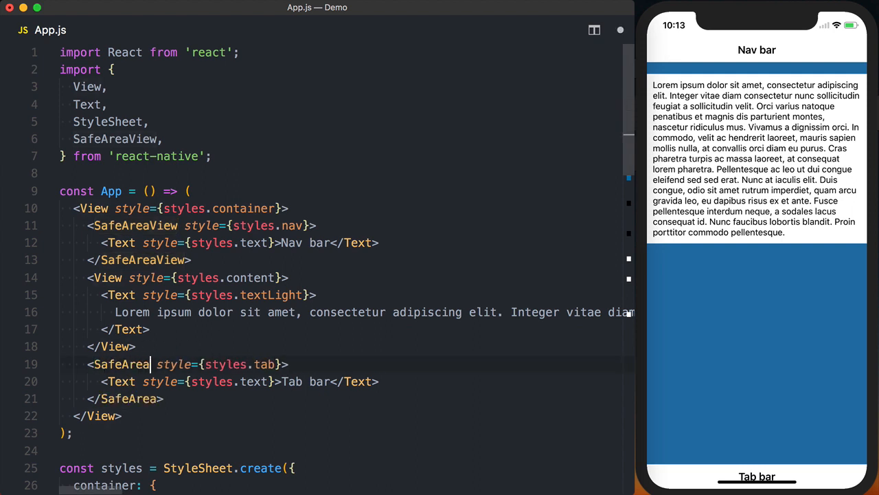
{"action": "type", "text": "View"}
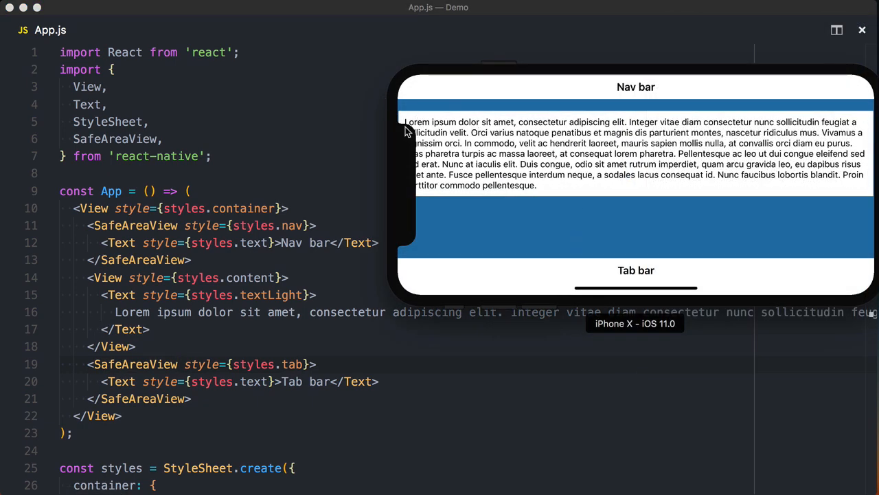
{"action": "mouse_move", "coordinate": [401, 151]}
{"action": "type", "text": "SafeArea"}
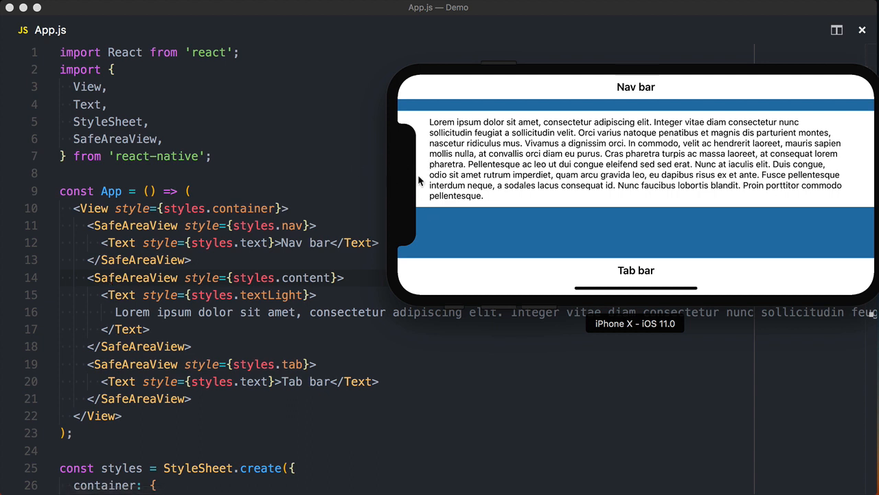
{"action": "mouse_move", "coordinate": [412, 163]}
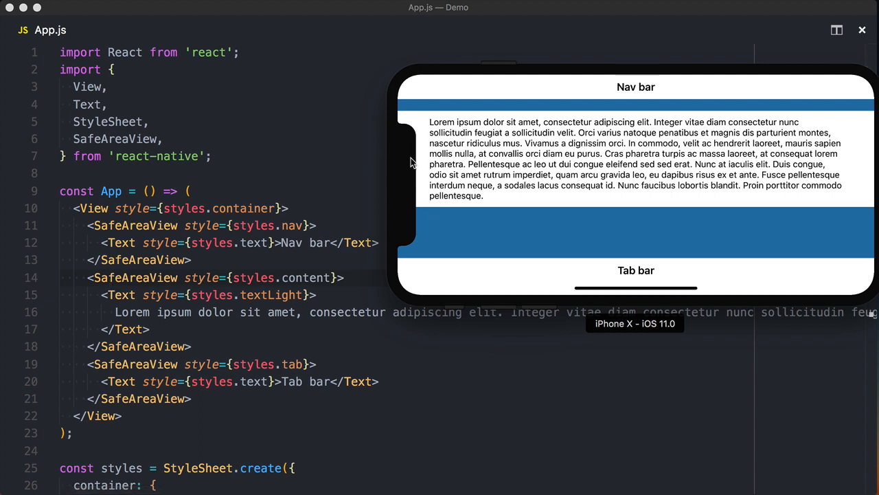